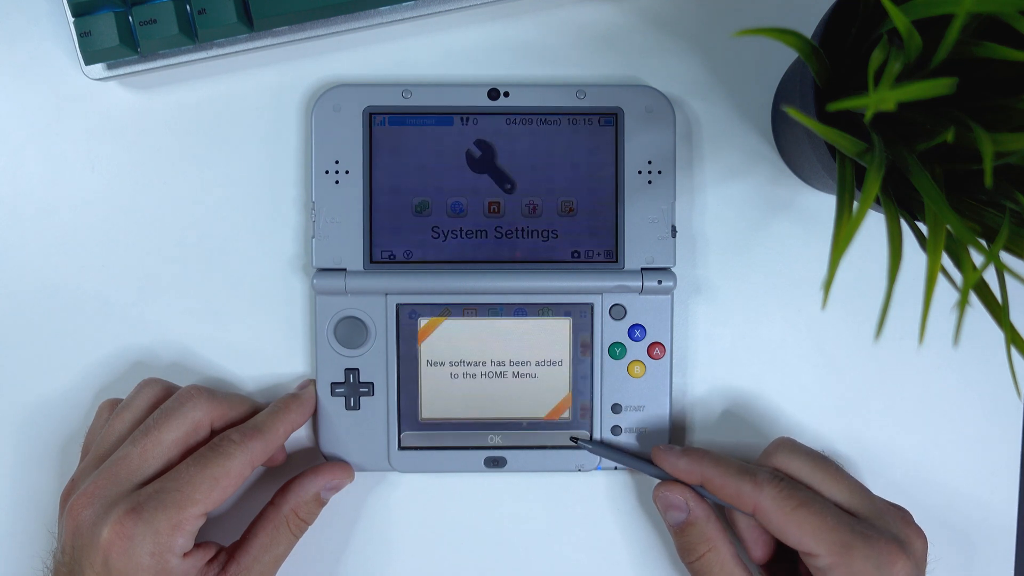
- Dismiss the new-software notice and unwrap the homebrew gifts, including FBI, Anemone3DS and a save manager
{"action": "left_click", "coordinate": [495, 439]}
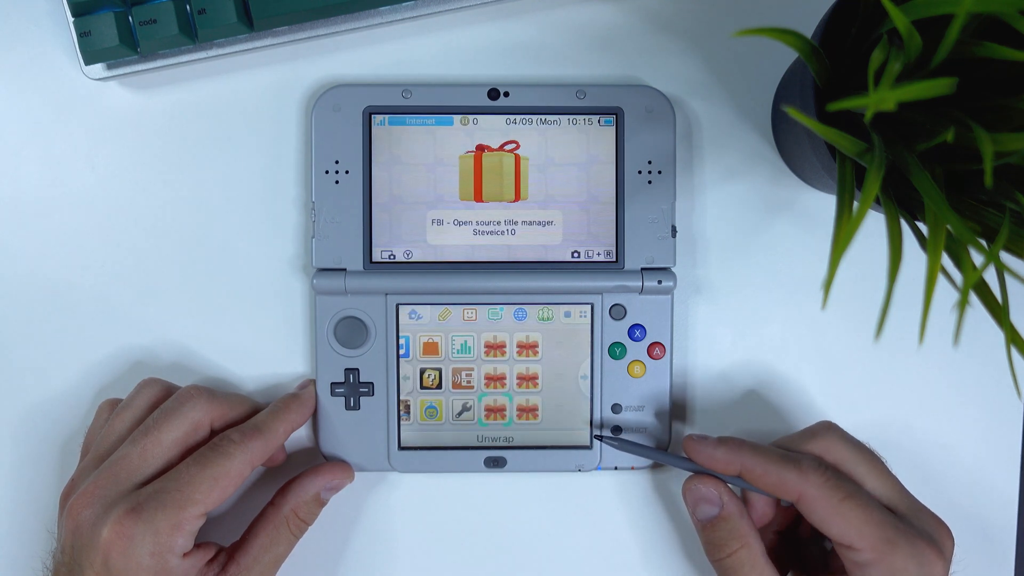
{"action": "left_click", "coordinate": [495, 347]}
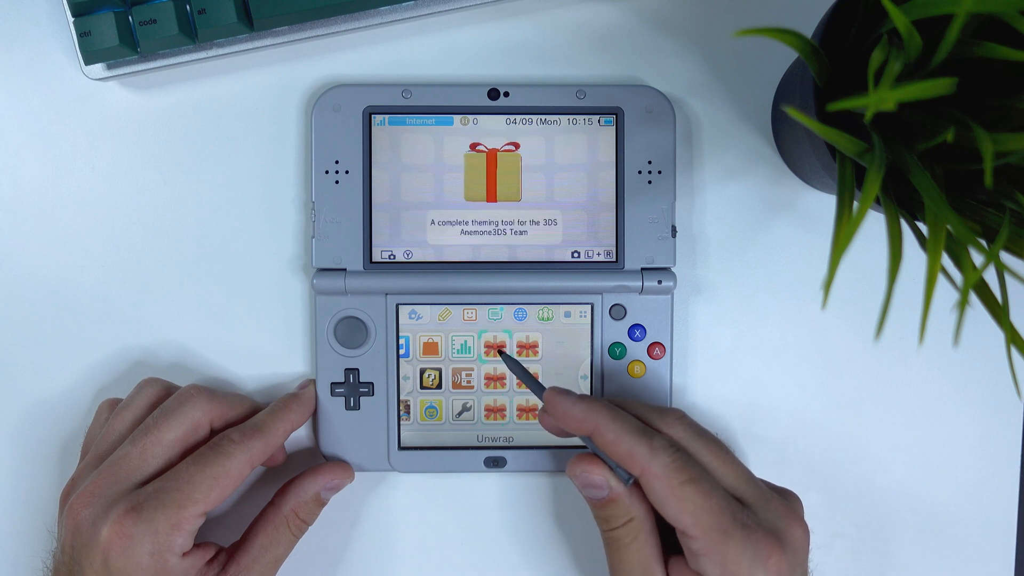
{"action": "left_click", "coordinate": [494, 344]}
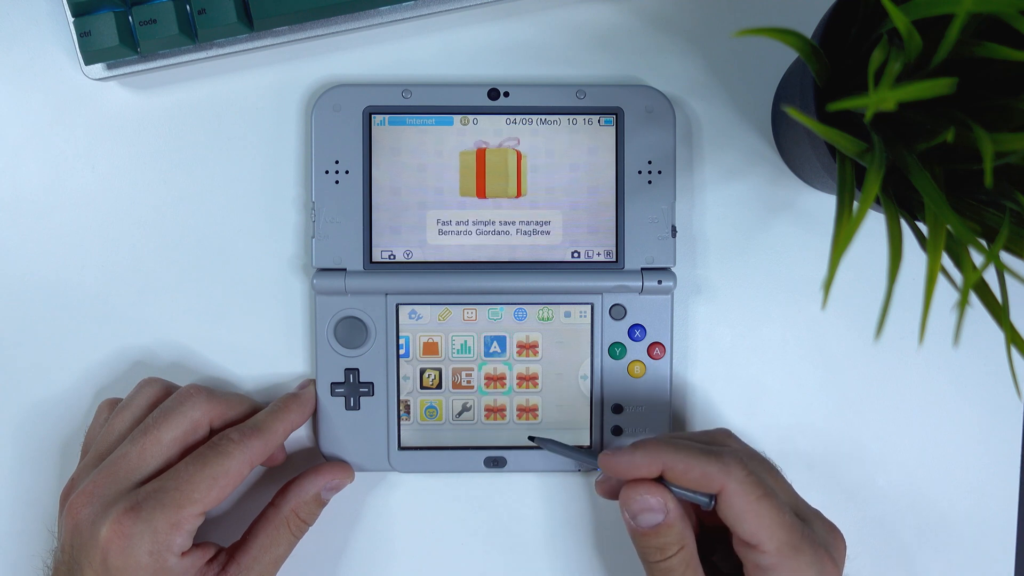
{"action": "left_click", "coordinate": [495, 382]}
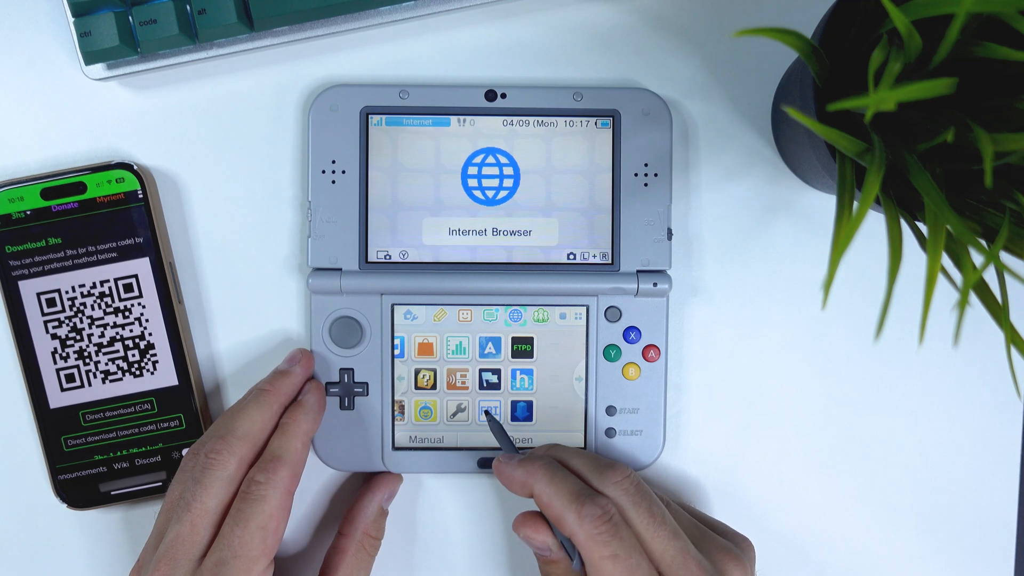
- Launch FBI to install the hShop client from the 3hs QR code
{"action": "left_click", "coordinate": [489, 410]}
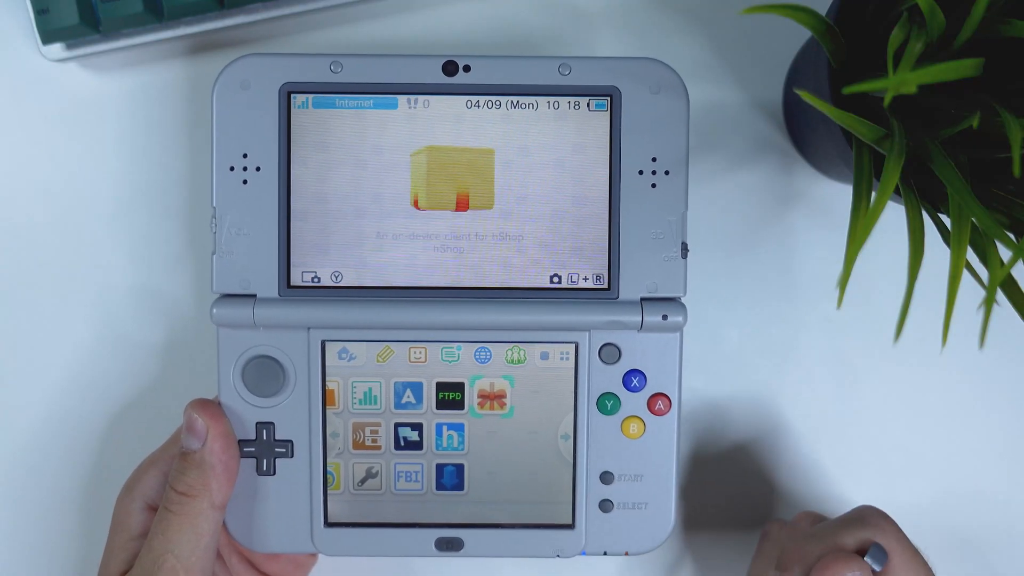
- Unwrap the new hShop gift icon, leaving the hShop app selected on the HOME Menu
{"action": "left_click", "coordinate": [492, 398]}
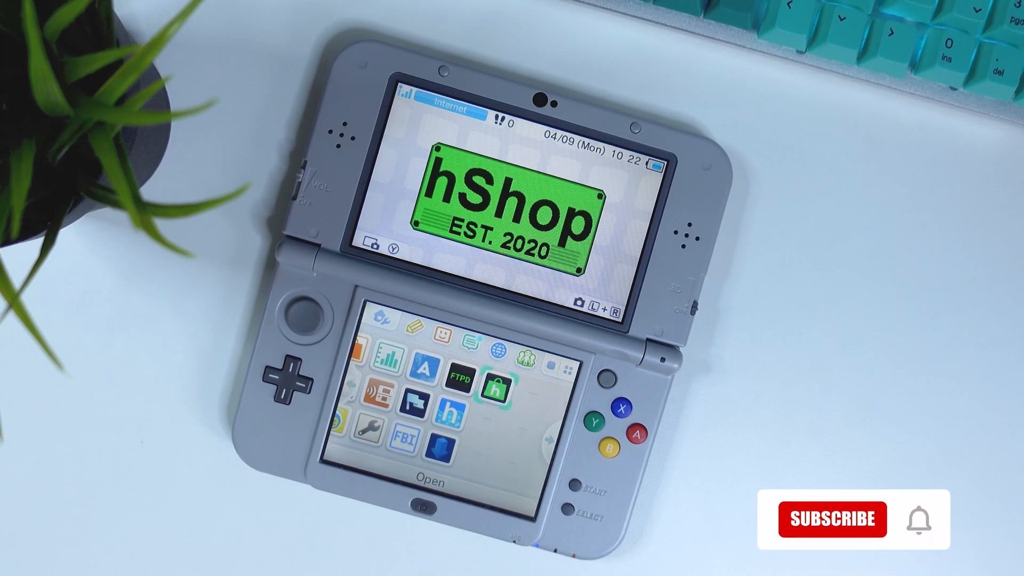
{"action": "left_click", "coordinate": [831, 518]}
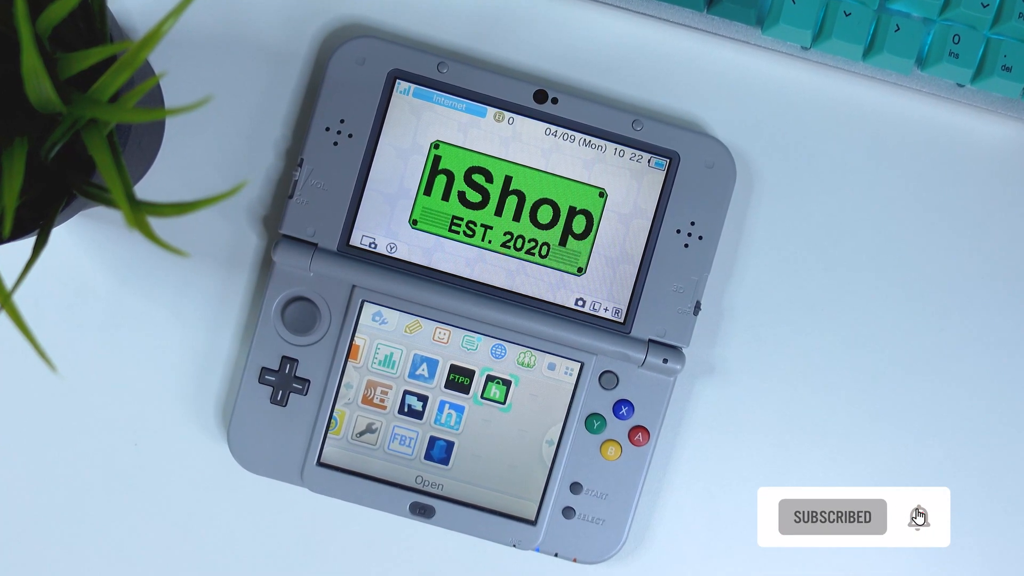